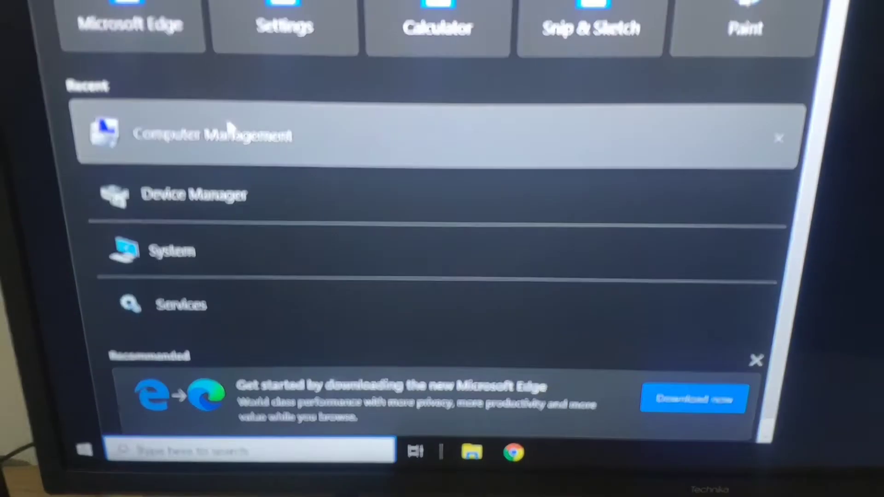
# - Initialise the 232.88 GB Disk 1 as MBR in Computer Management's Disk Management
pyautogui.click(211, 133)
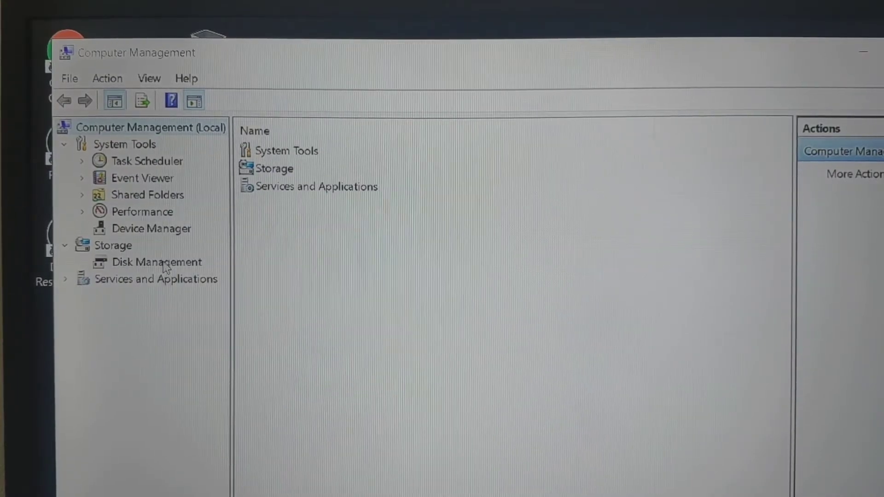
pyautogui.click(156, 261)
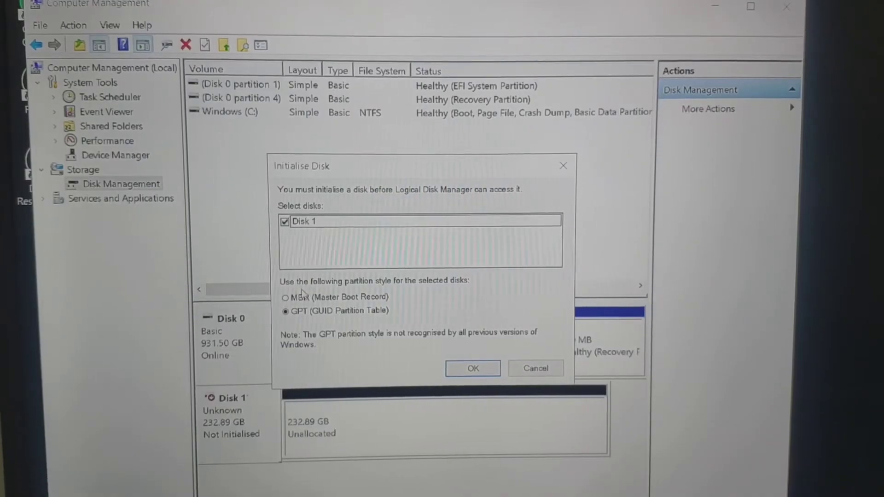
pyautogui.click(286, 297)
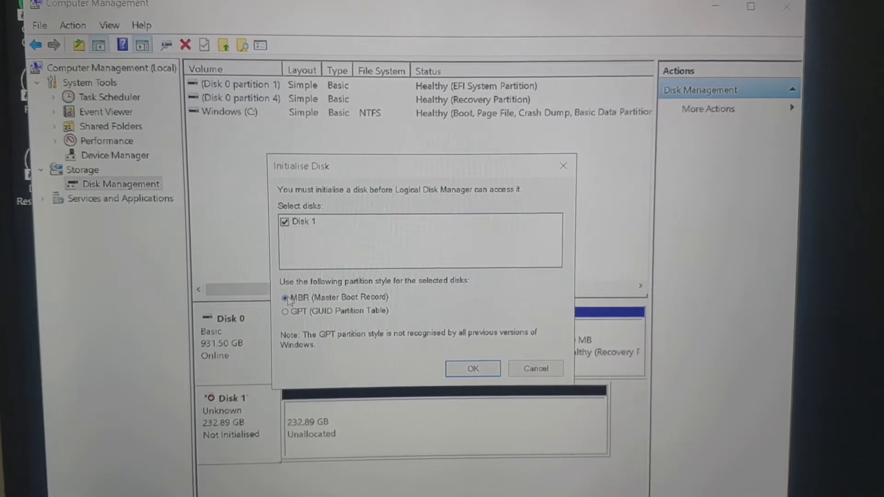
pyautogui.click(472, 369)
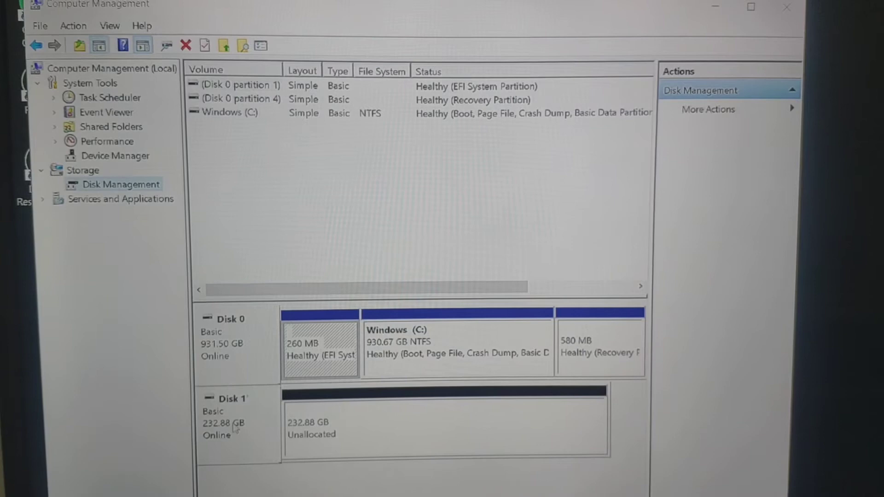
pyautogui.moveTo(254, 441)
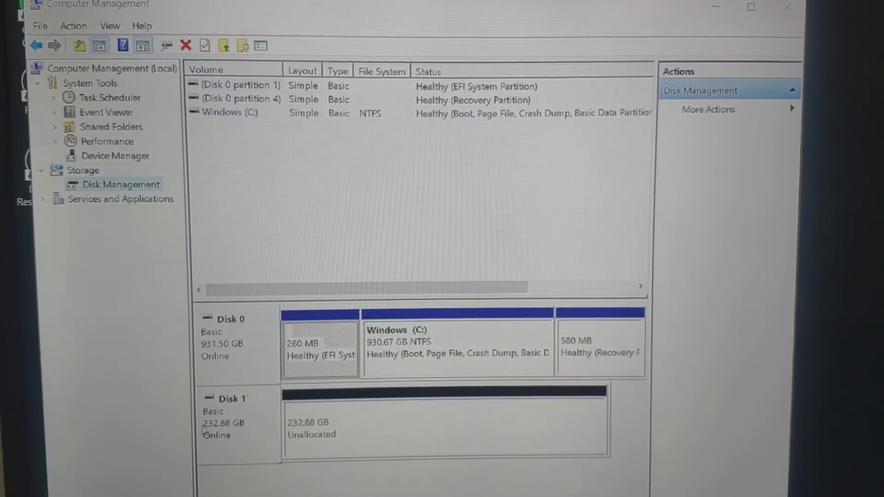
pyautogui.moveTo(479, 435)
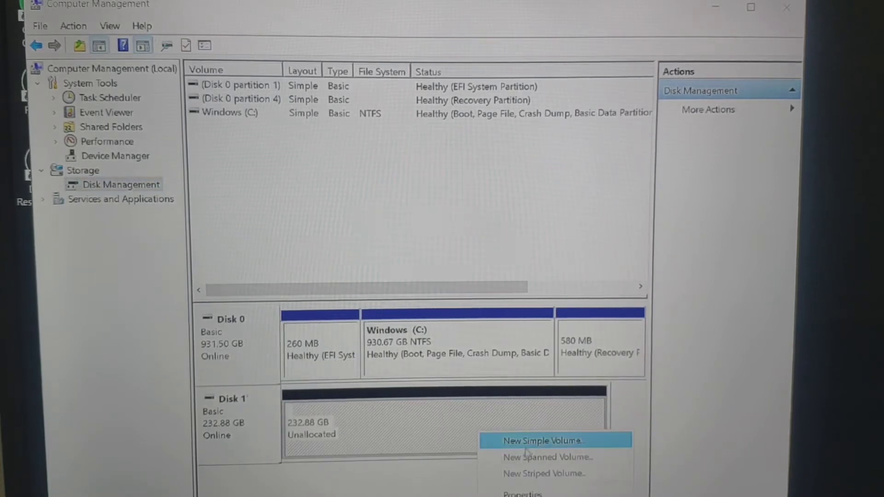
# - Make all 238473 MB of Disk 1 an NTFS quick-formatted volume D:, then close Computer Management
pyautogui.click(541, 441)
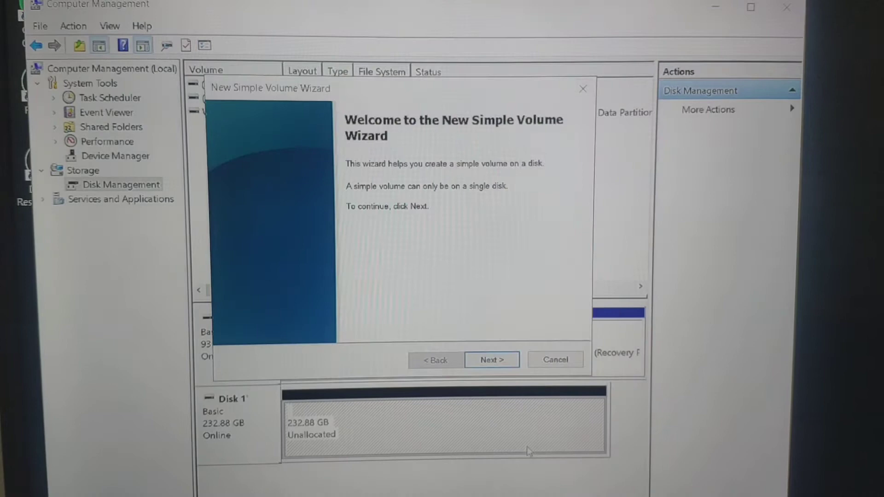
pyautogui.click(490, 360)
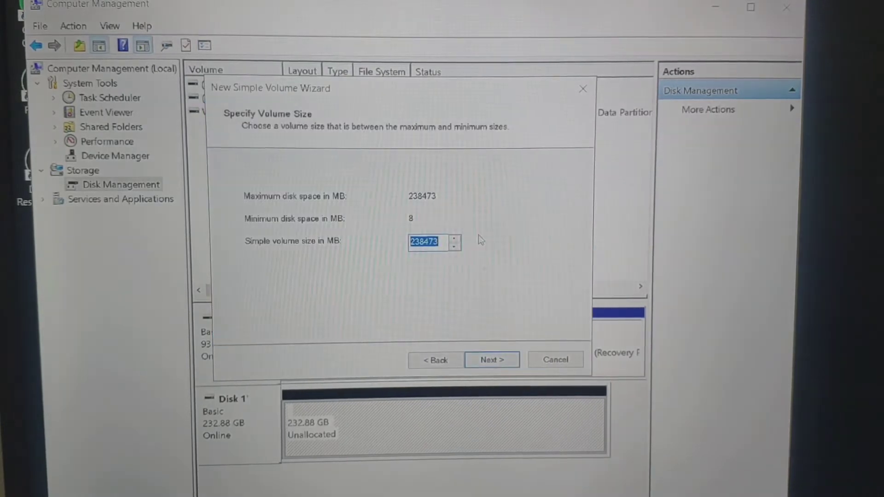
pyautogui.click(490, 359)
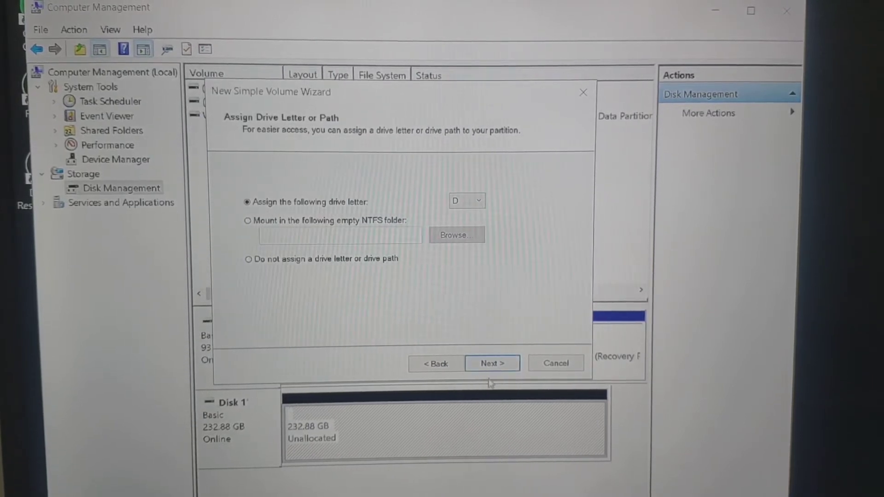
pyautogui.click(492, 364)
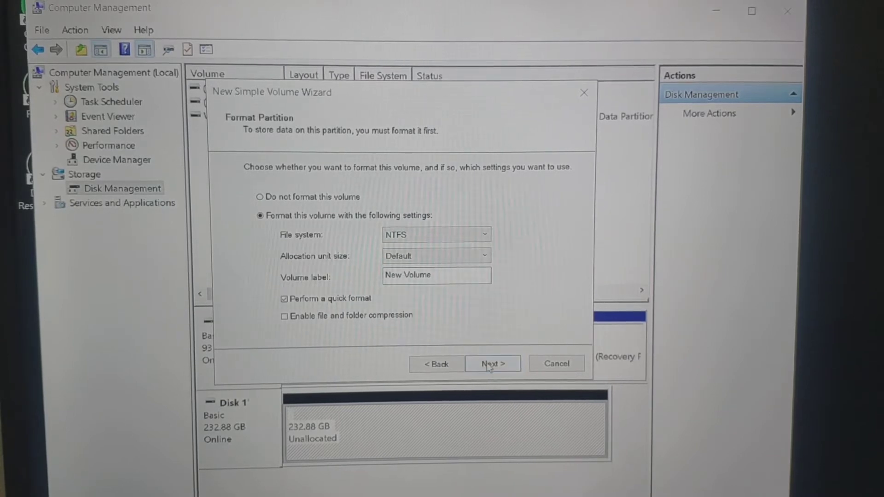
pyautogui.click(492, 364)
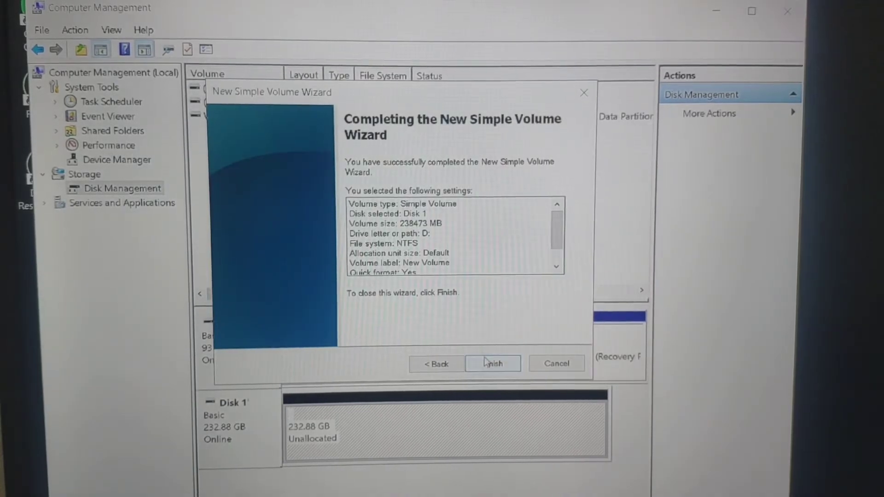
pyautogui.click(492, 363)
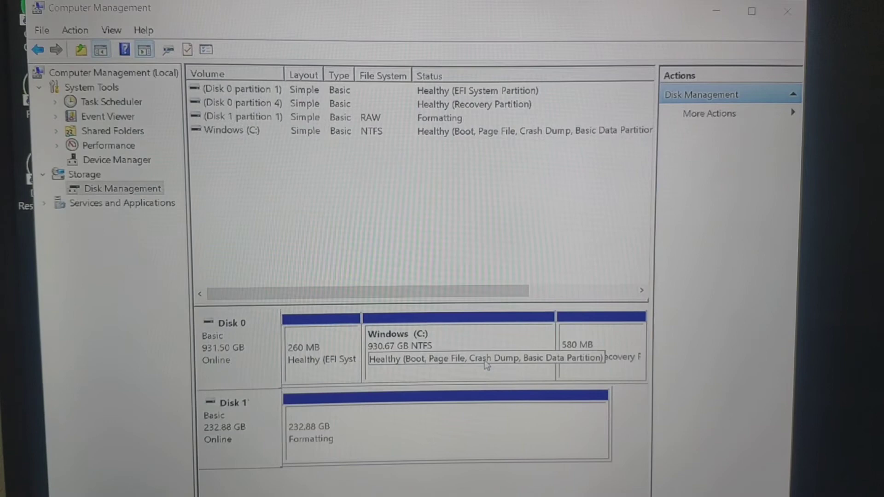
pyautogui.moveTo(314, 456)
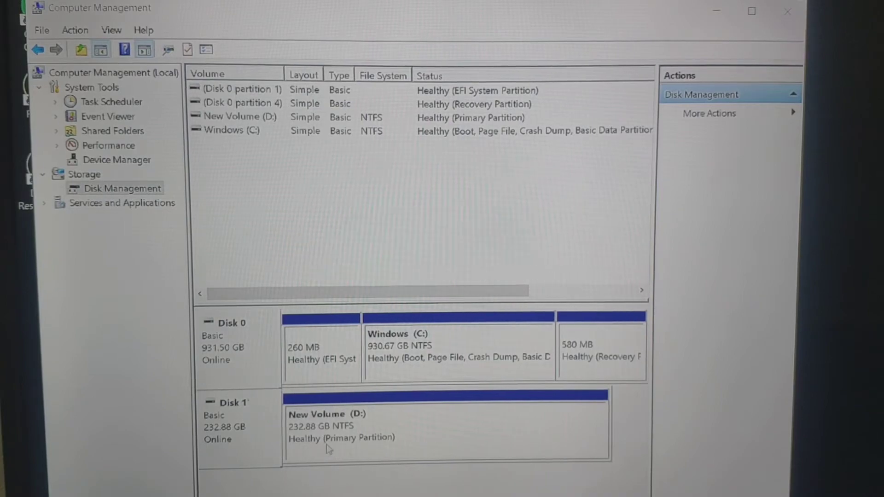
pyautogui.moveTo(788, 11)
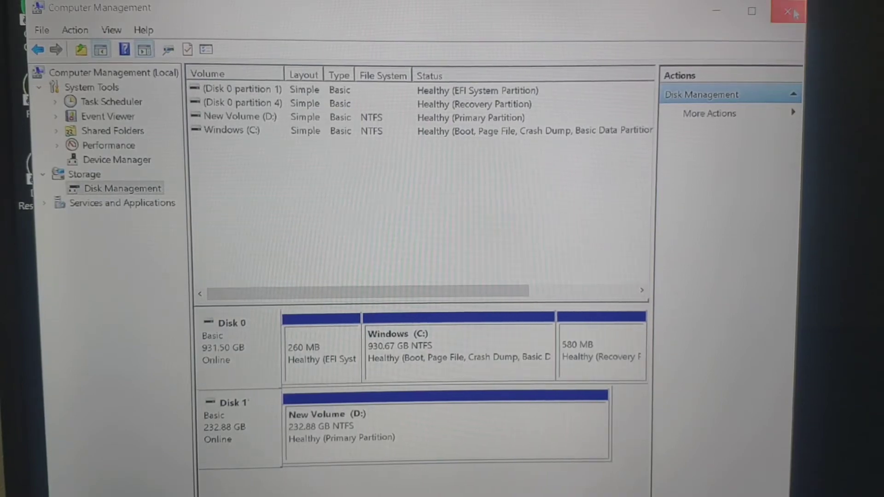
pyautogui.click(788, 11)
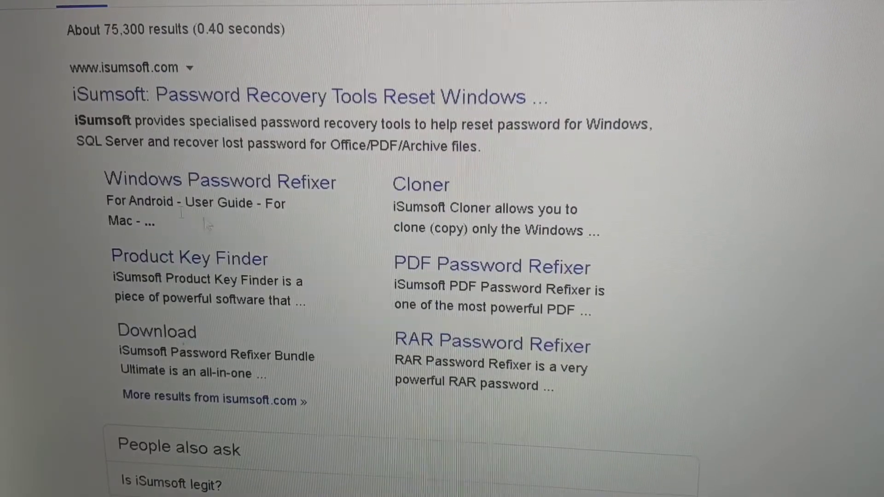
pyautogui.moveTo(420, 184)
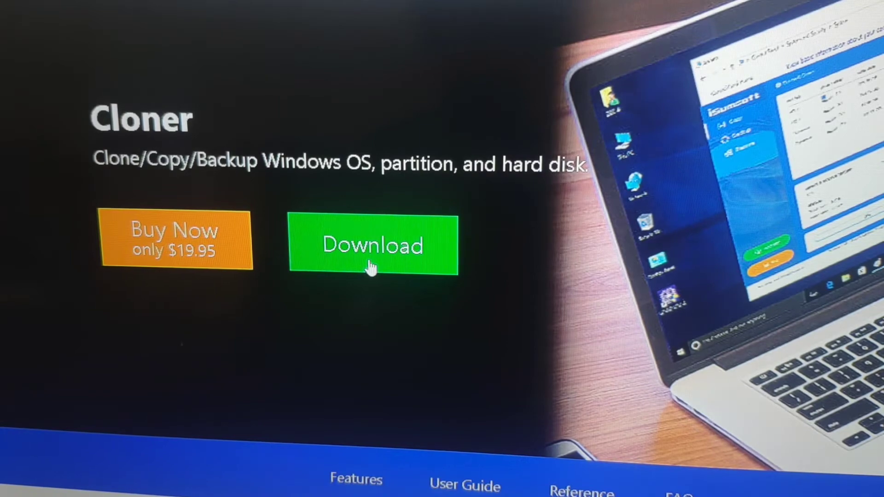
# - Download isumsoft-cloner.exe from the iSumsoft Cloner page
pyautogui.click(372, 246)
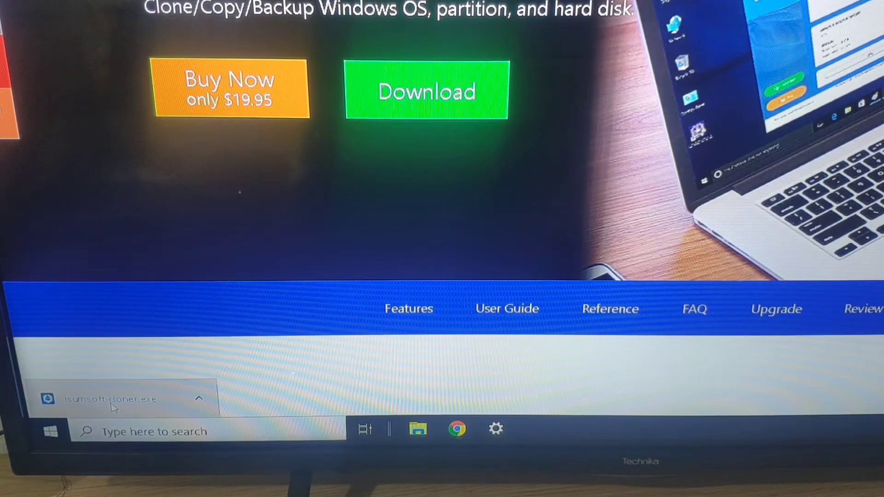
# - Run isumsoft-cloner.exe, allow UAC, accept the license and finish installing Cloner 3.1.1.5
pyautogui.click(113, 399)
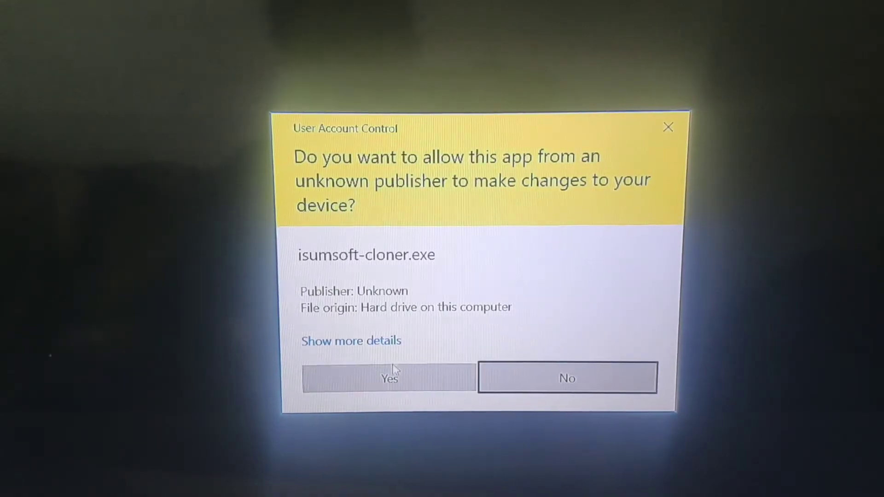
pyautogui.click(388, 377)
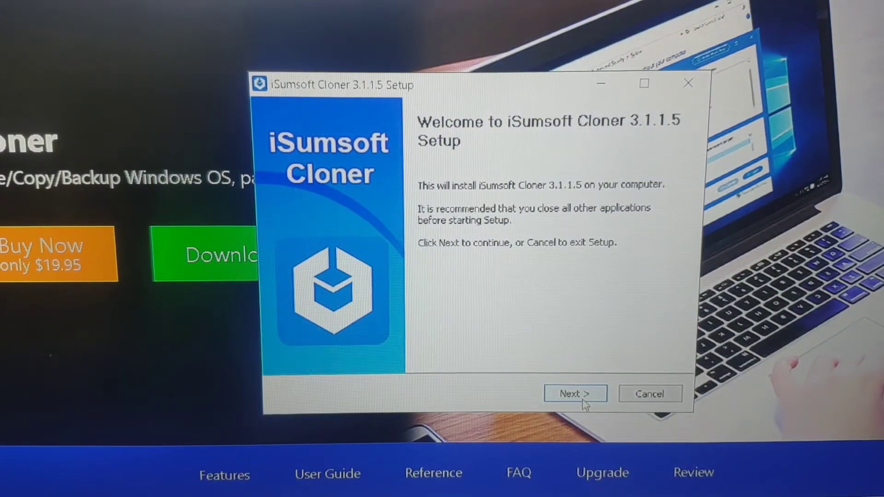
pyautogui.click(575, 394)
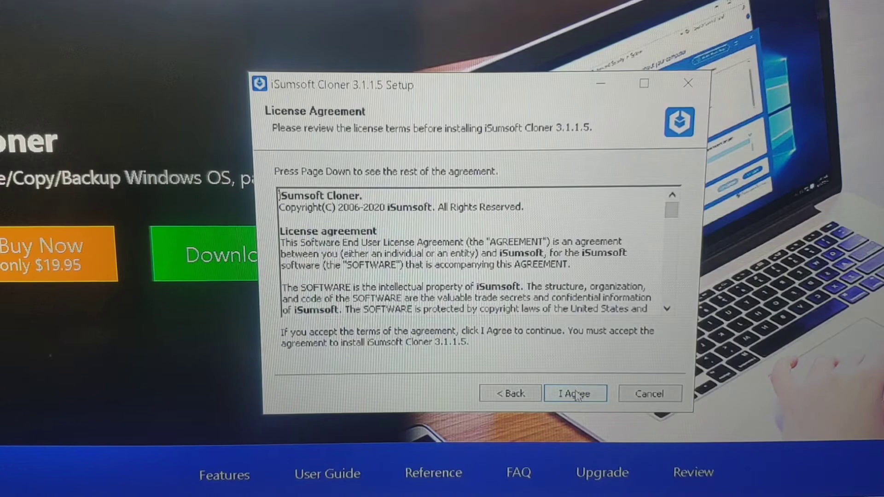
pyautogui.click(574, 392)
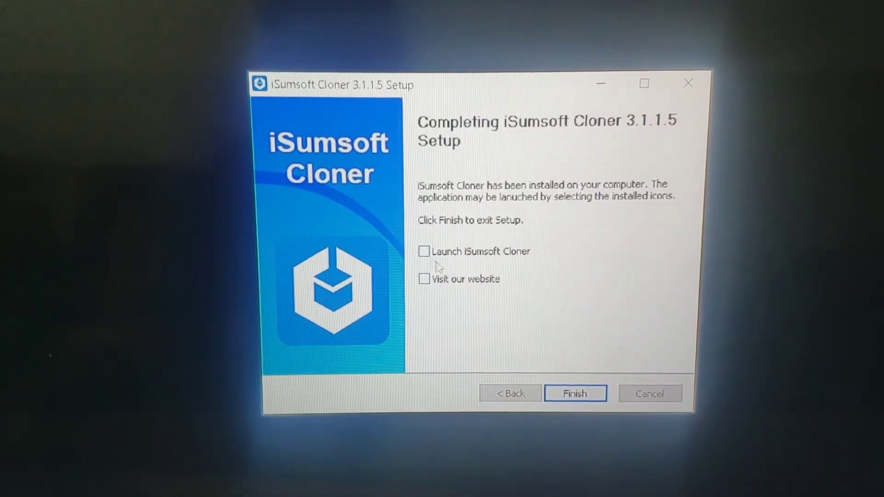
pyautogui.click(575, 393)
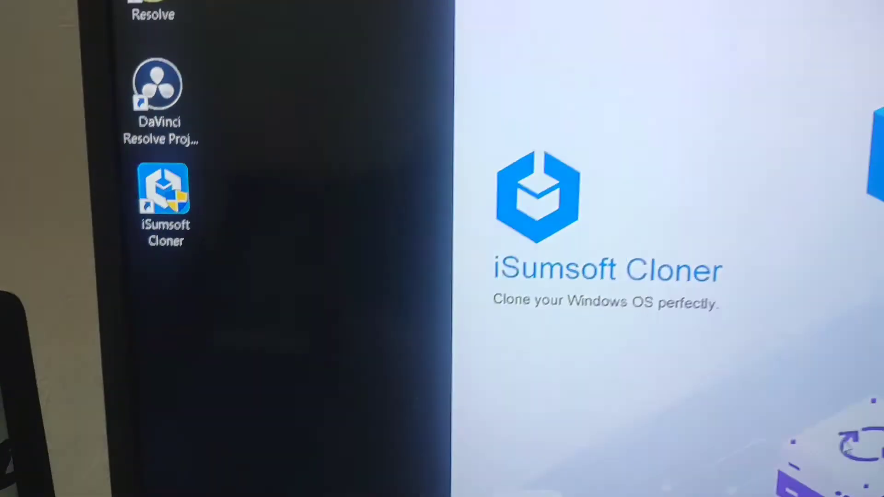
# - Launch iSumsoft Cloner, set D: as target, and start copying C: to D:, accepting the overwrite
pyautogui.doubleClick(164, 194)
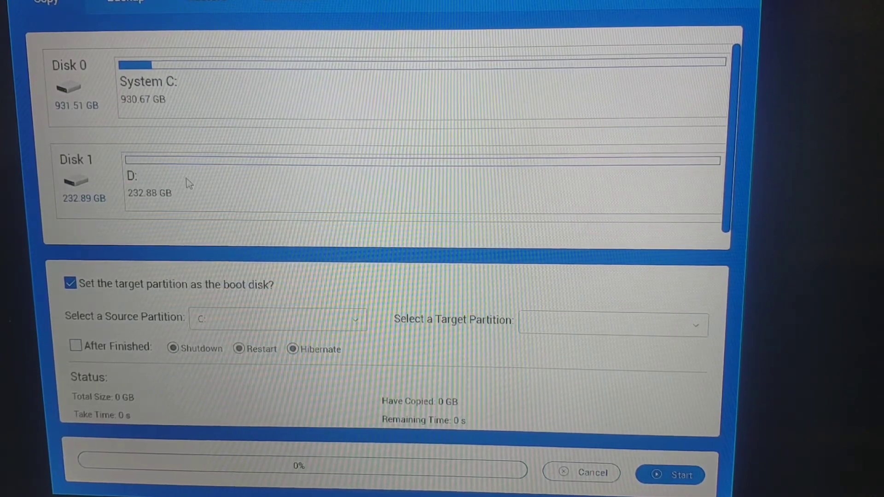
pyautogui.moveTo(183, 208)
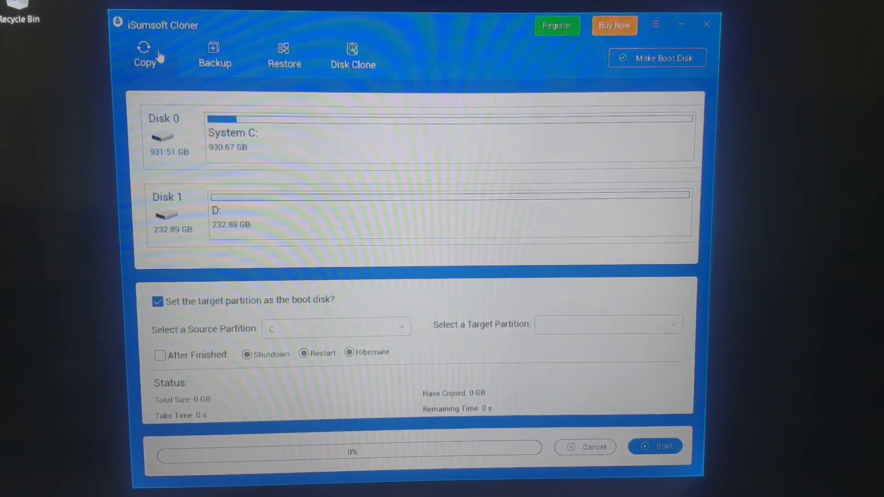
pyautogui.moveTo(234, 312)
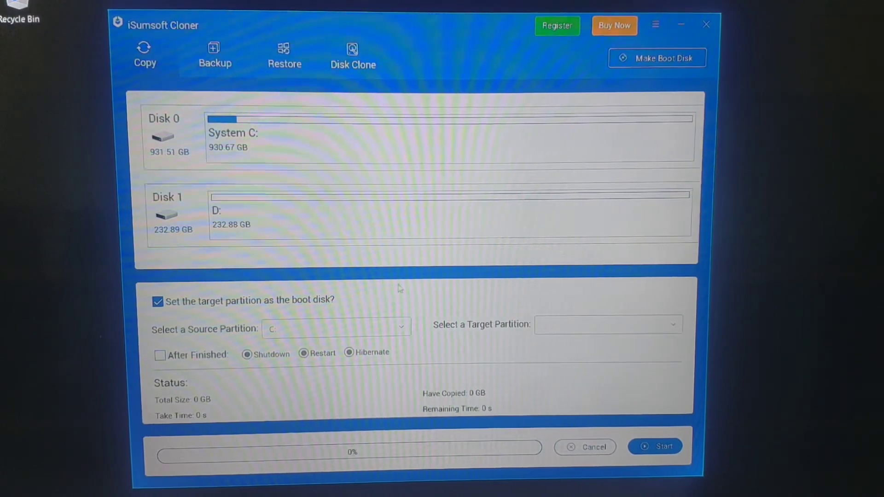
pyautogui.click(608, 324)
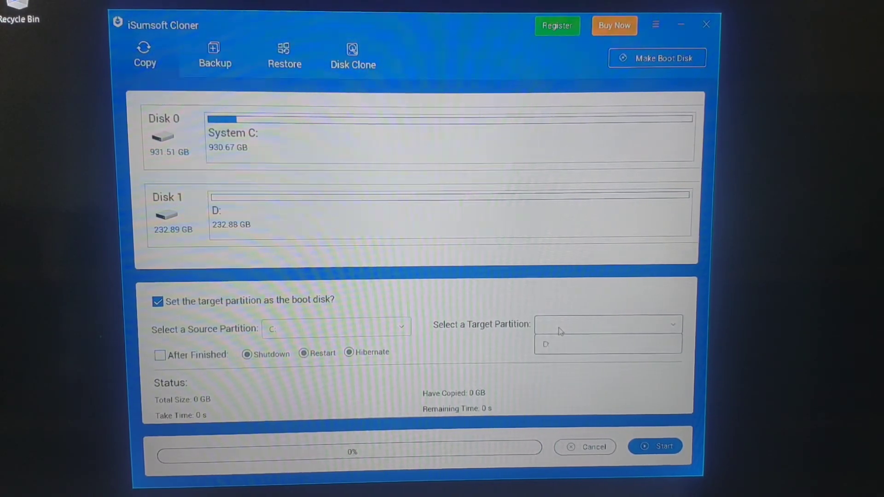
pyautogui.click(546, 344)
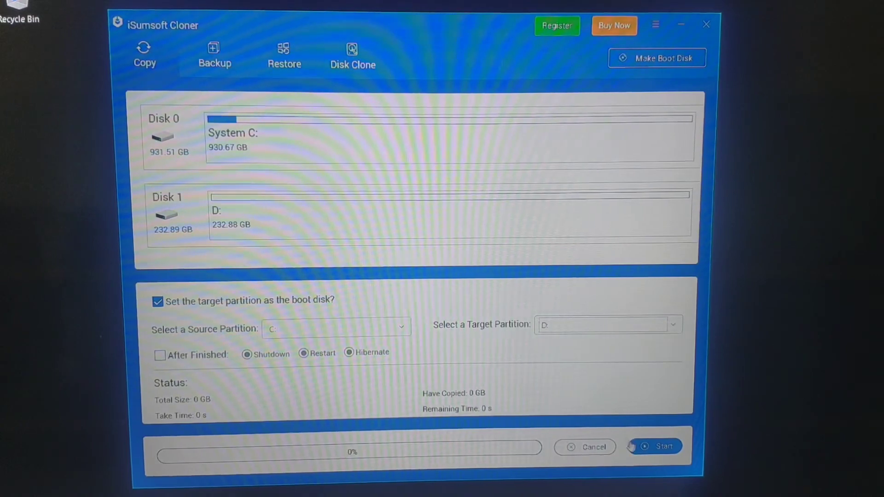
pyautogui.click(655, 446)
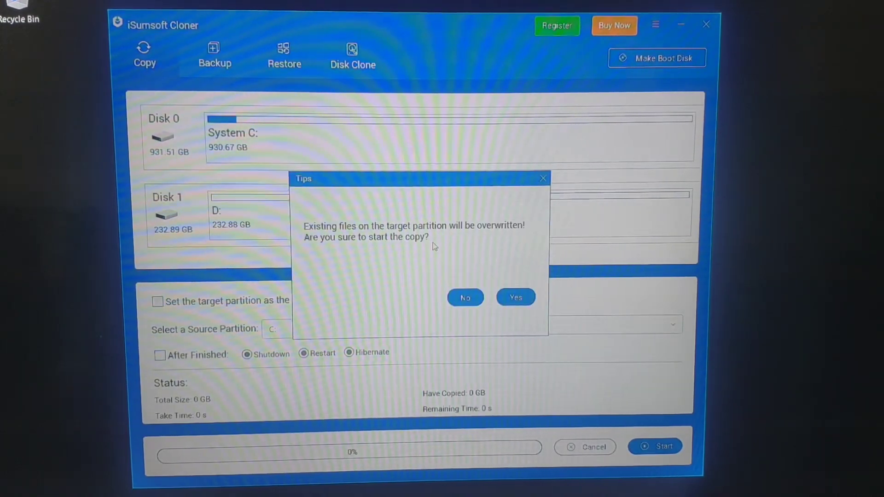
pyautogui.click(464, 297)
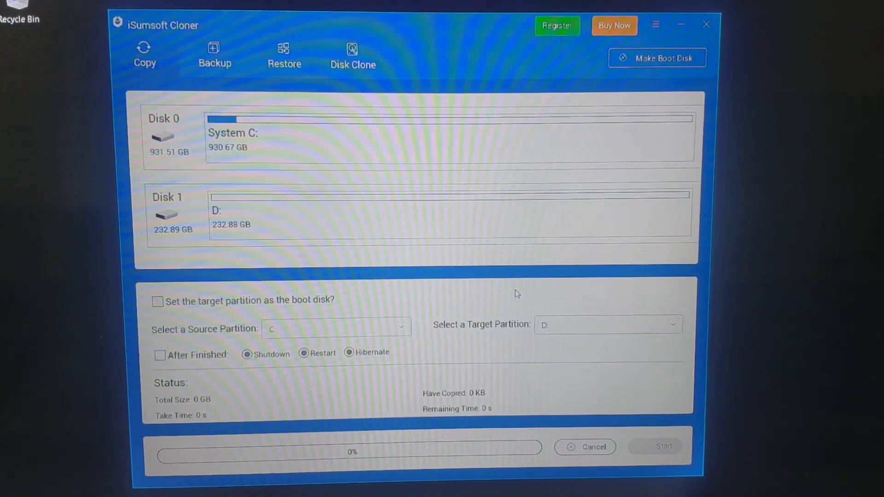